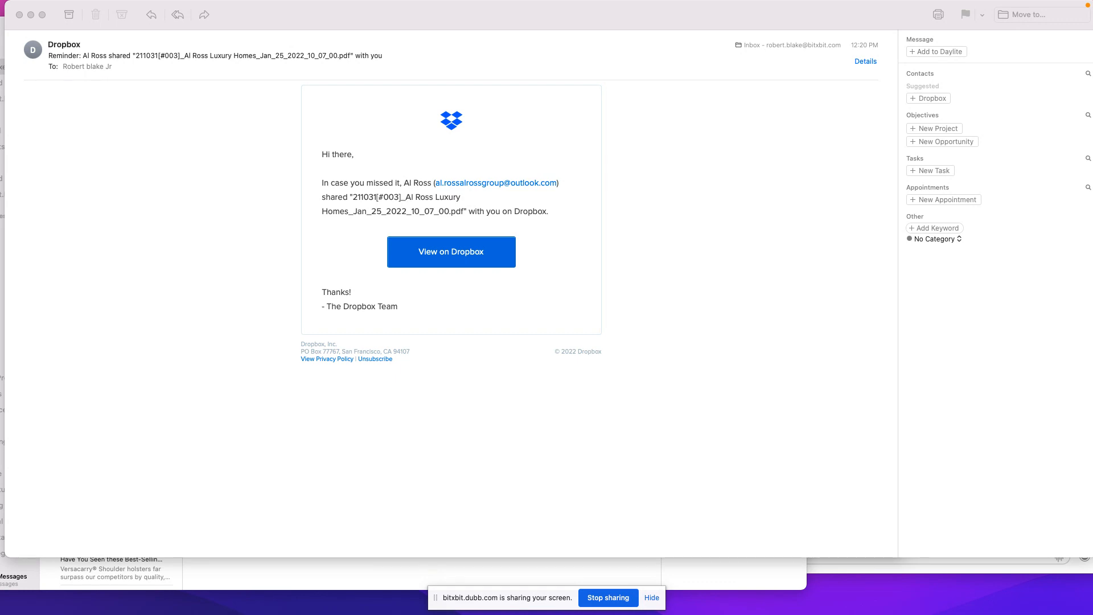
mouse_move(862, 310)
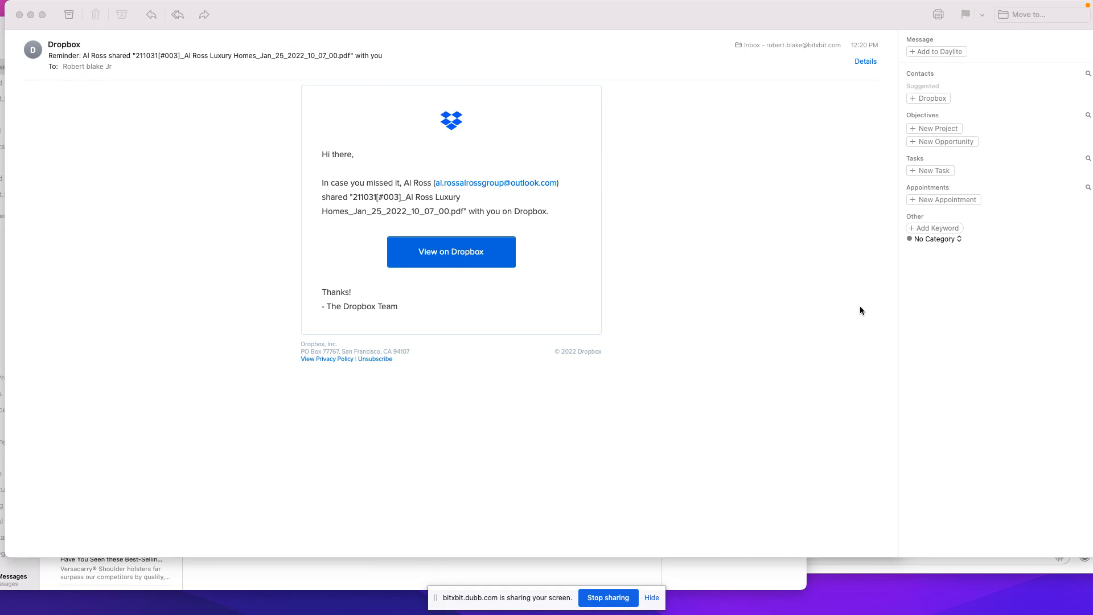
mouse_move(642, 255)
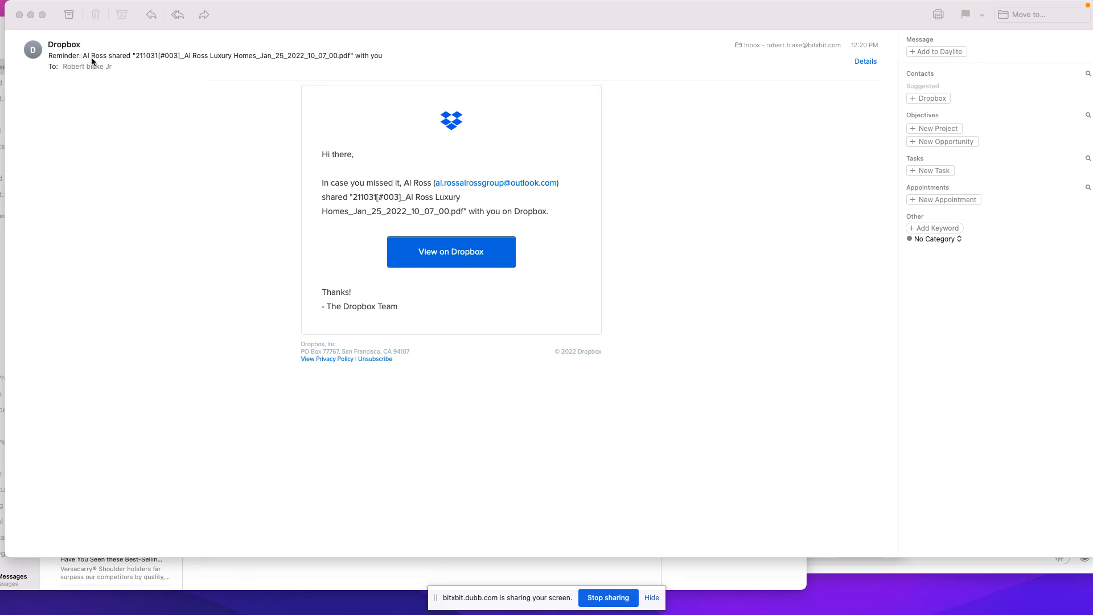
mouse_move(109, 62)
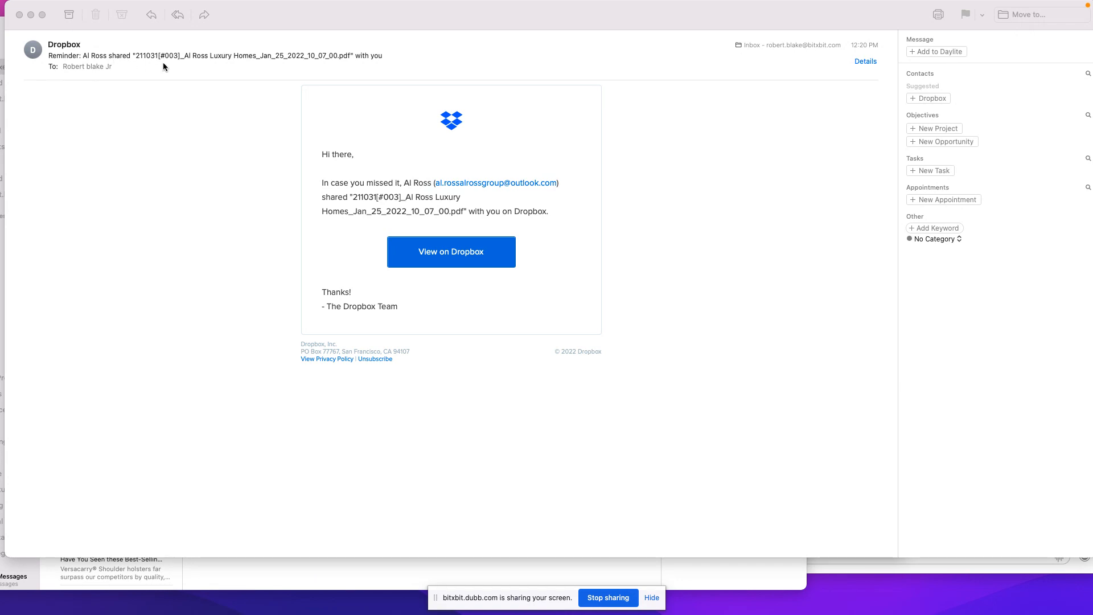
mouse_move(214, 66)
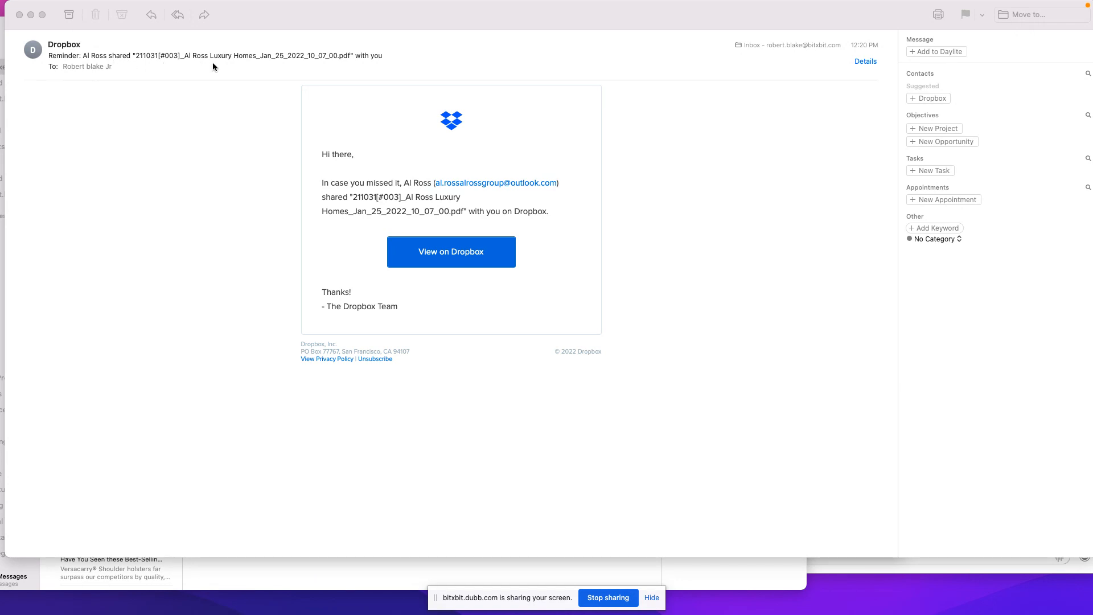
mouse_move(217, 67)
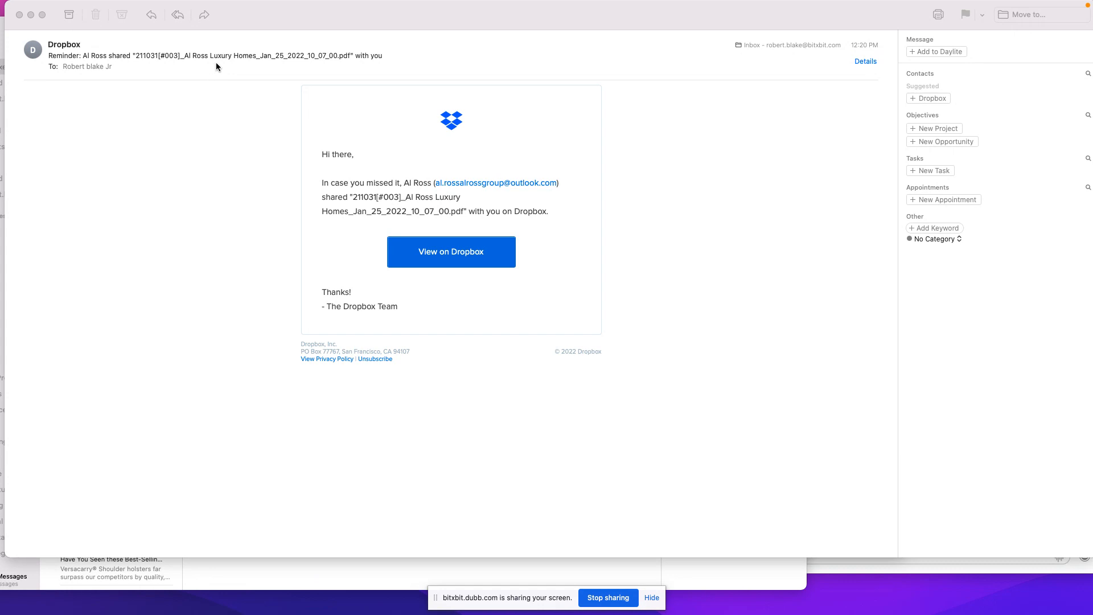
mouse_move(253, 63)
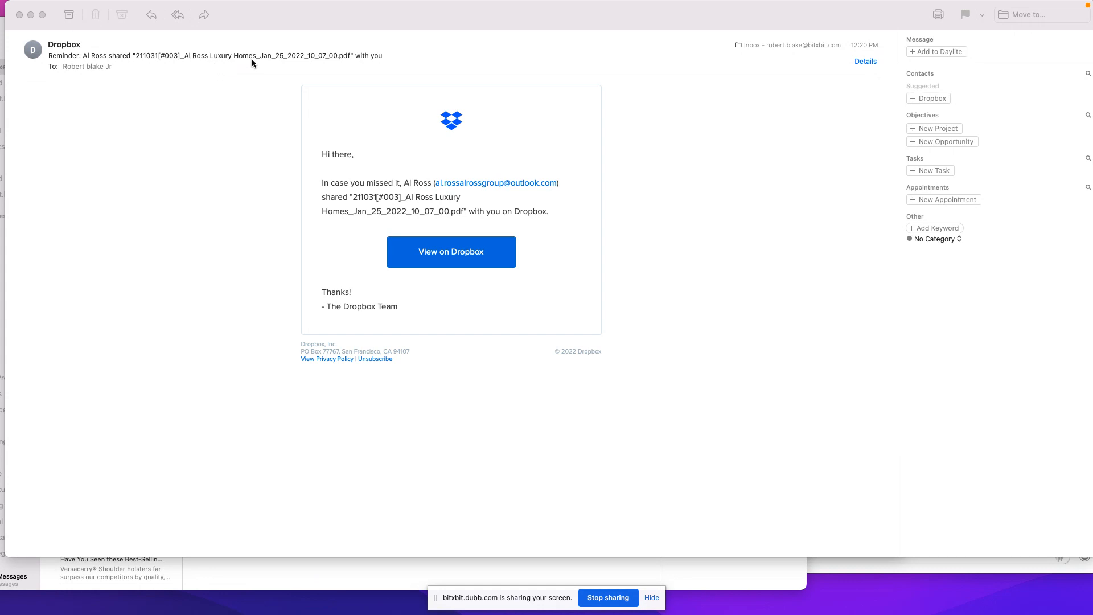
mouse_move(349, 223)
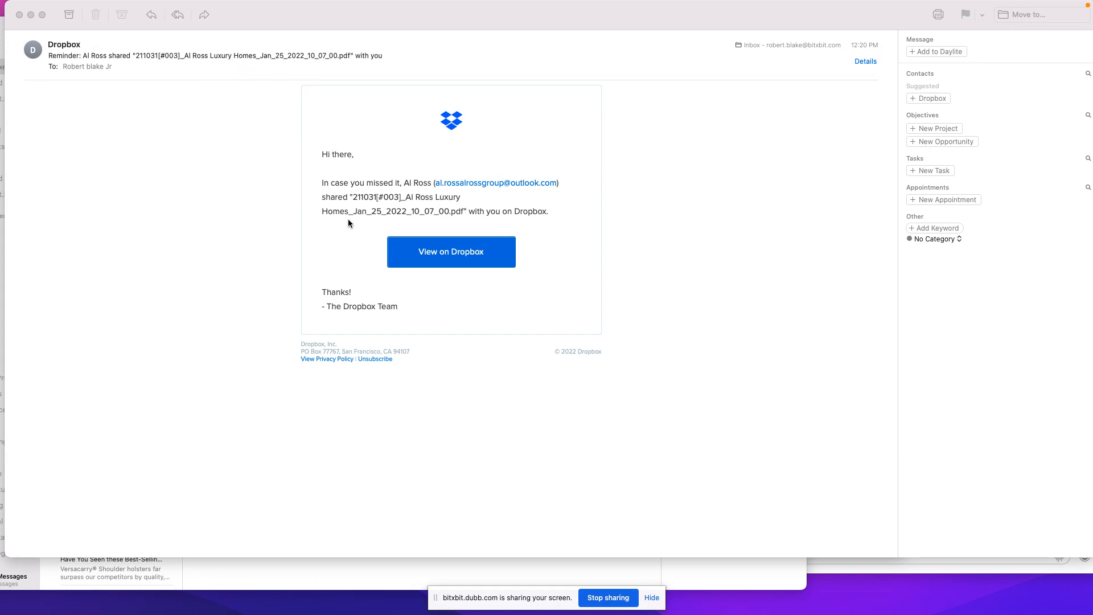
mouse_move(277, 187)
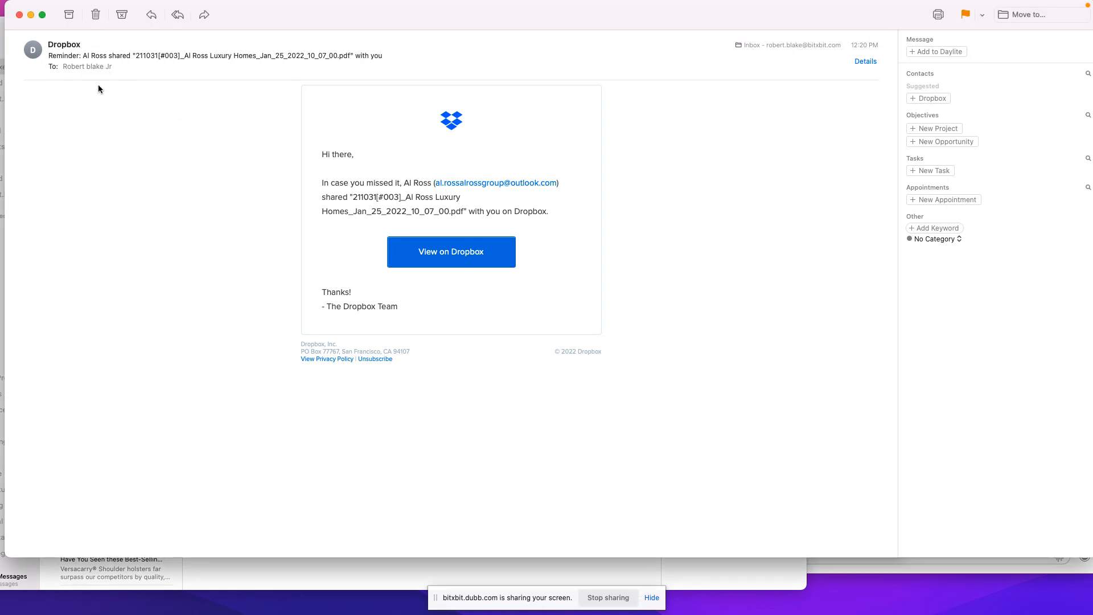
Step: Expand the Dropbox reminder's full header details and preview the View on Dropbox link's URL
click(87, 67)
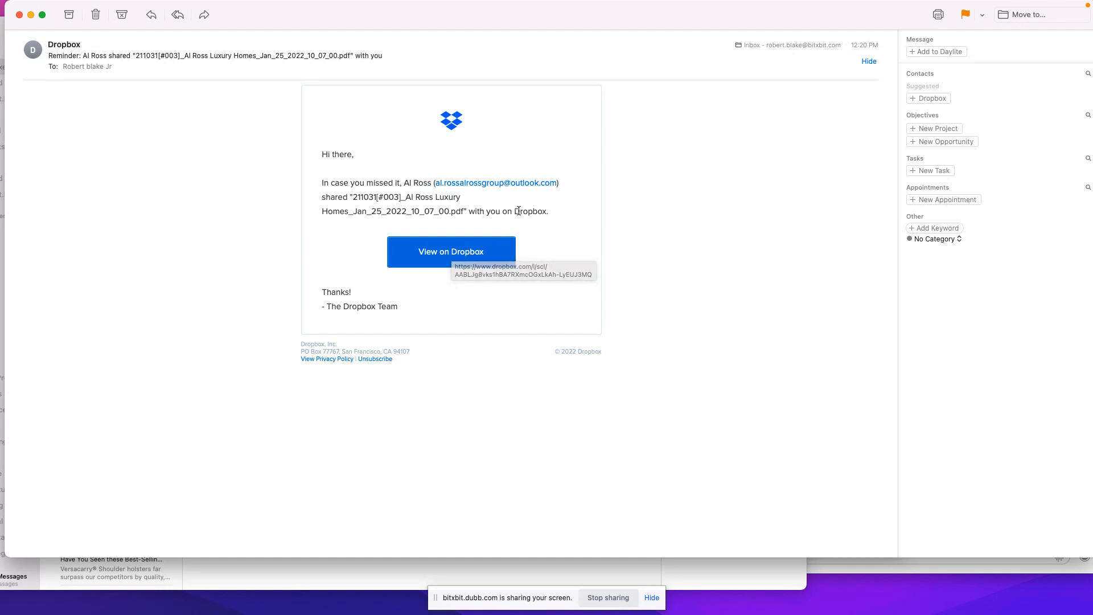
mouse_move(714, 203)
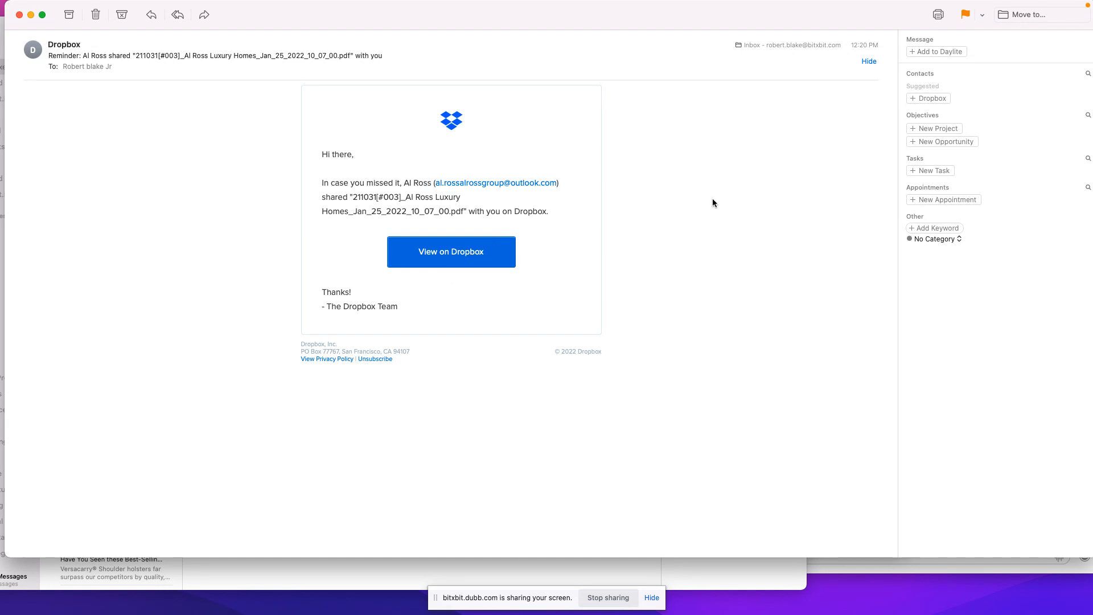
mouse_move(716, 183)
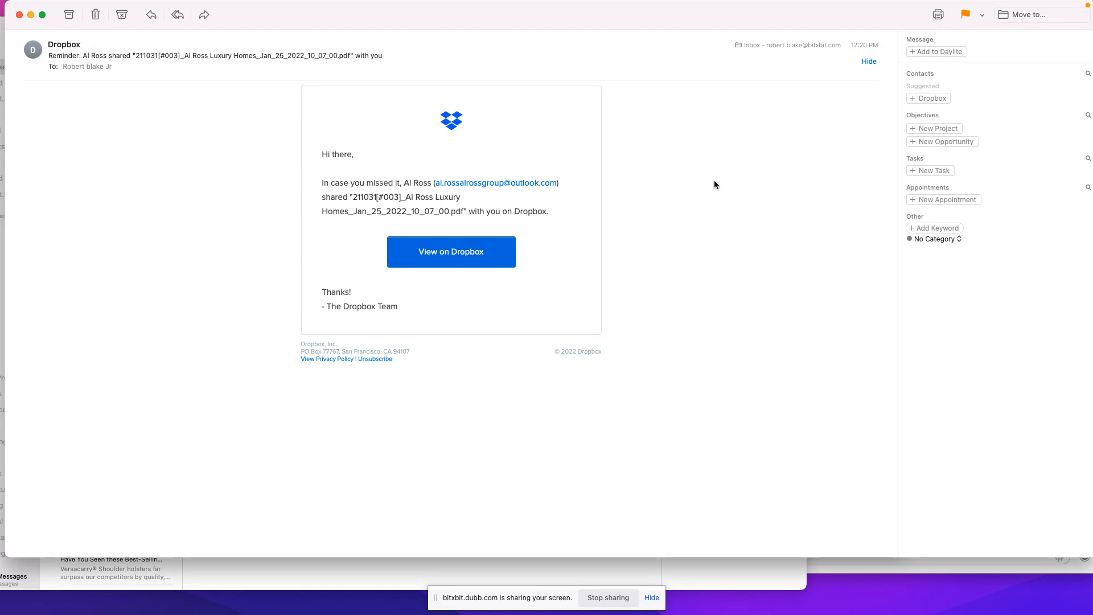
mouse_move(717, 182)
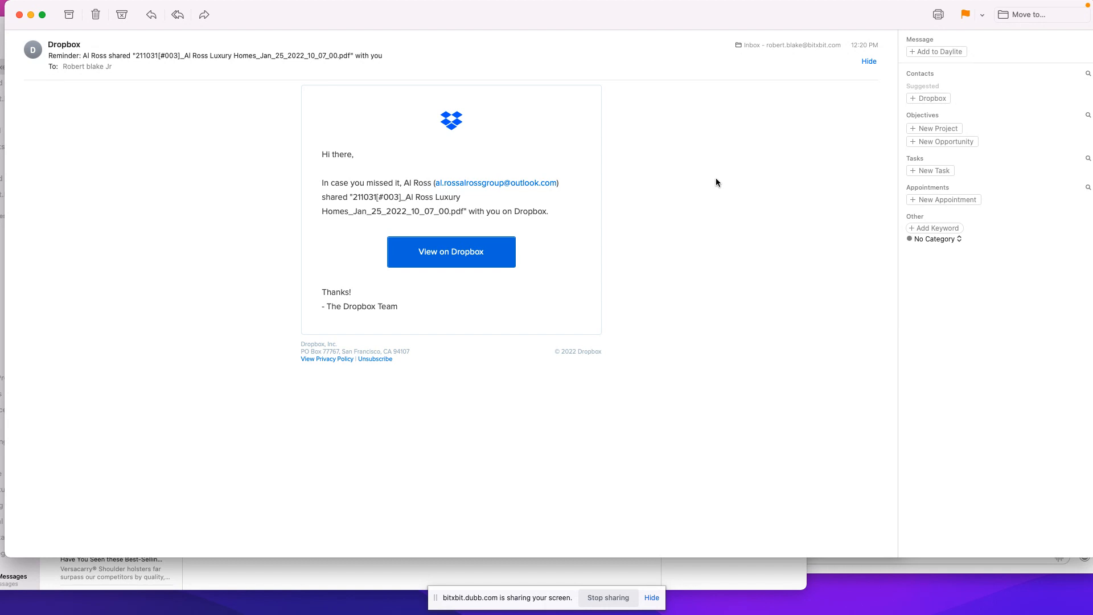
mouse_move(863, 190)
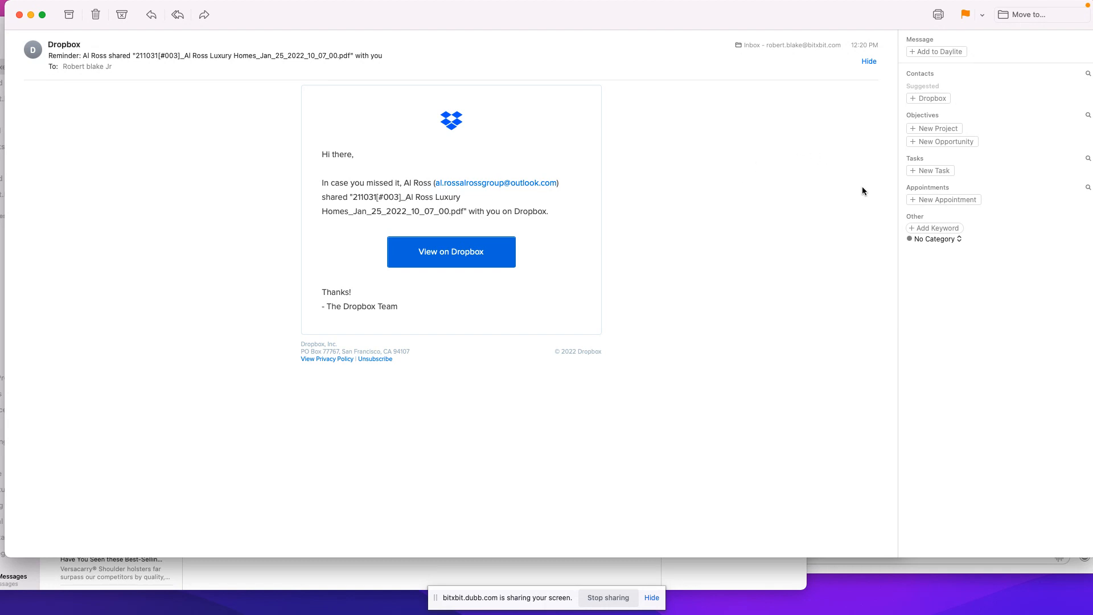